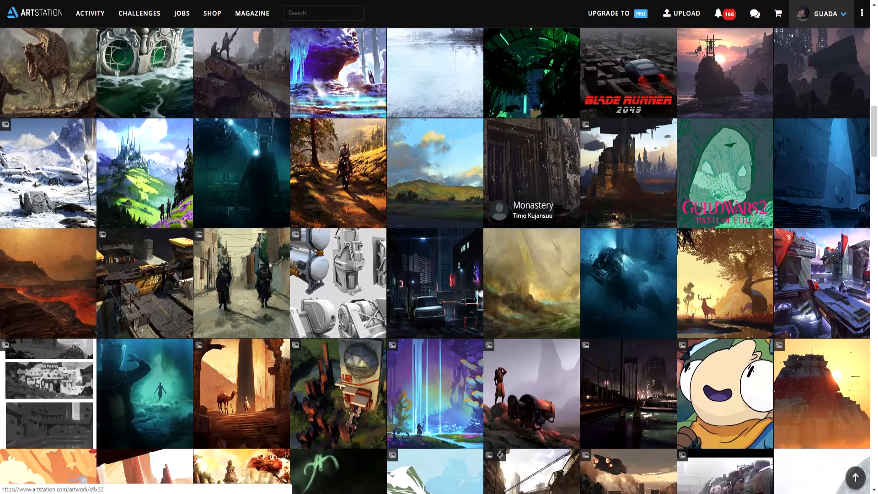
Step: Browse down the ArtStation feed toward the Parfum Fraise - Backgrounds 3 thumbnail
scroll("down", 3)
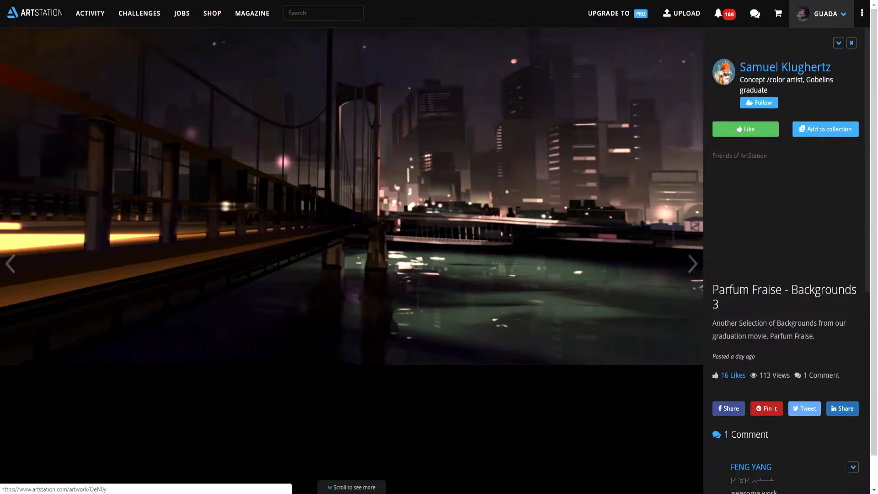
scroll("down", 3)
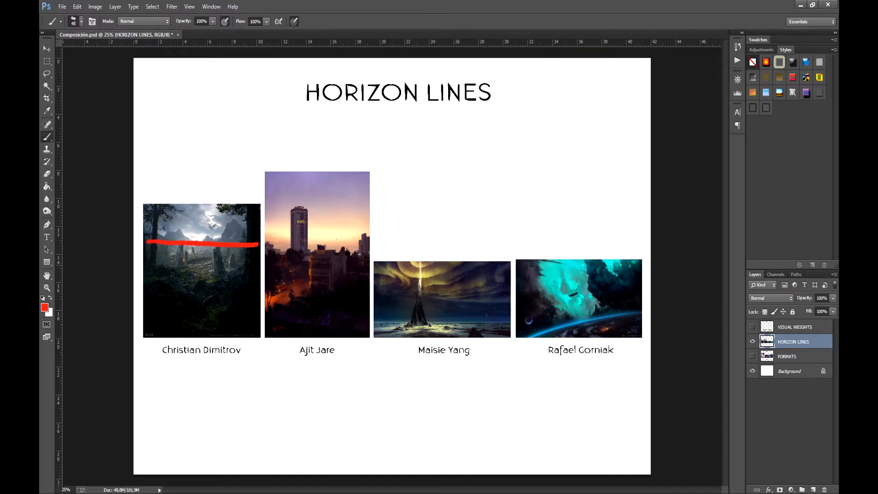
Step: Draw a horizon line across the first painting, then browse Pinterest's western-town reference pins
left_click_drag(266, 250, 372, 250)
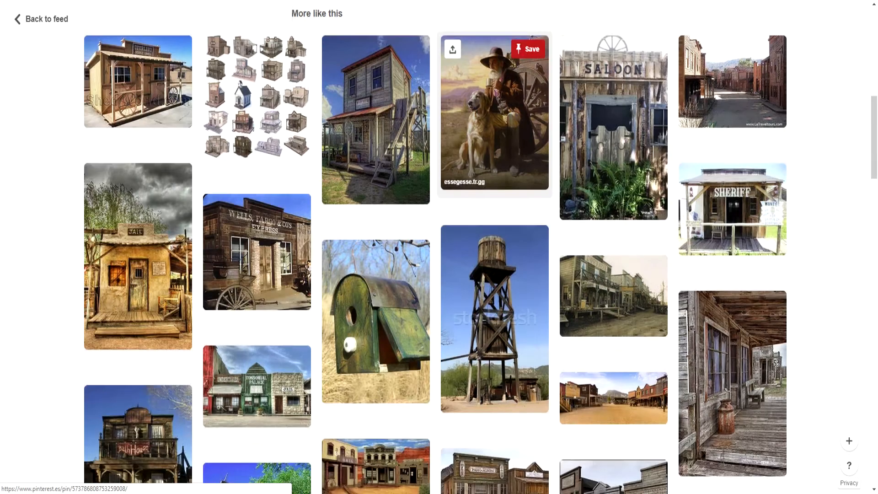
scroll("down", 3)
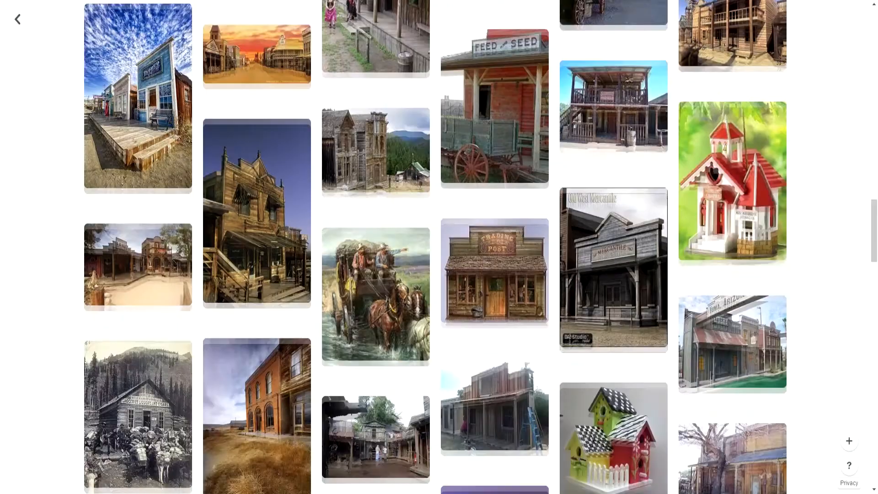